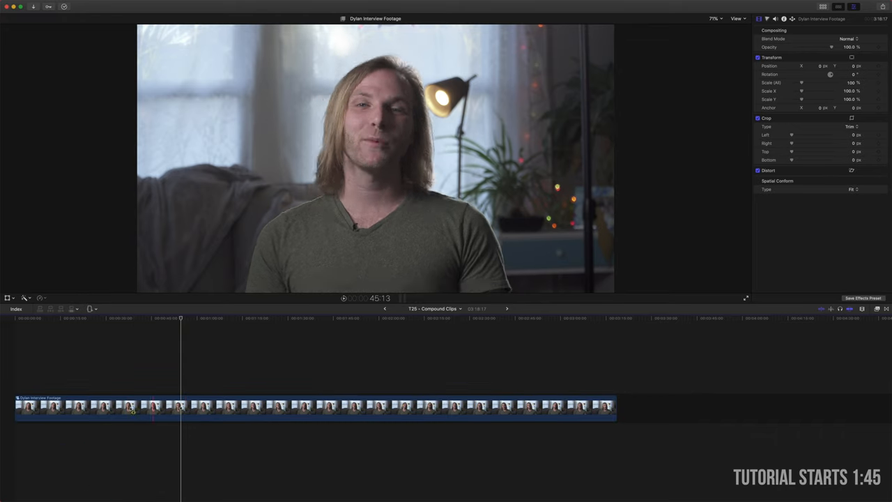
Delete a range from the middle of the interview clip, then select the first remaining clip.
key(r)
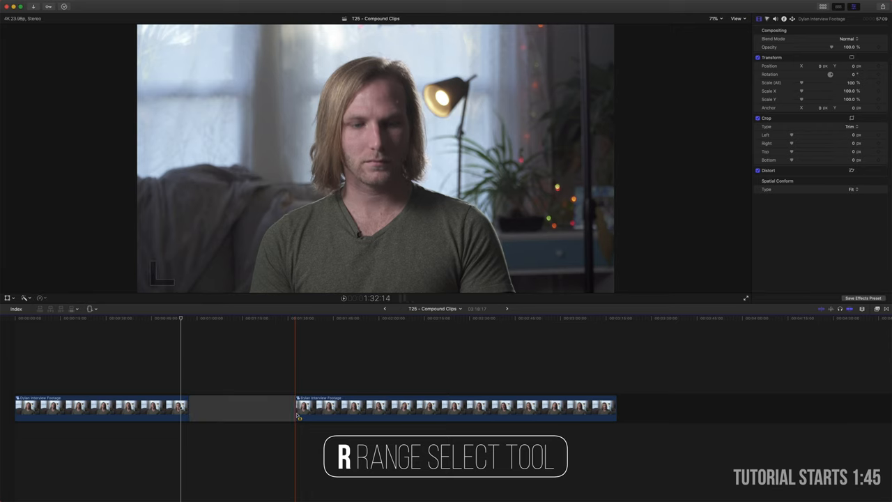
click(179, 319)
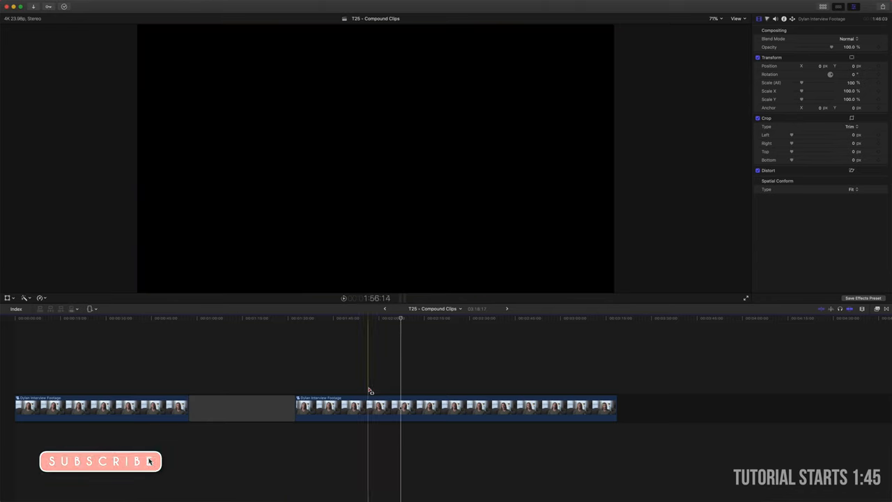
click(125, 407)
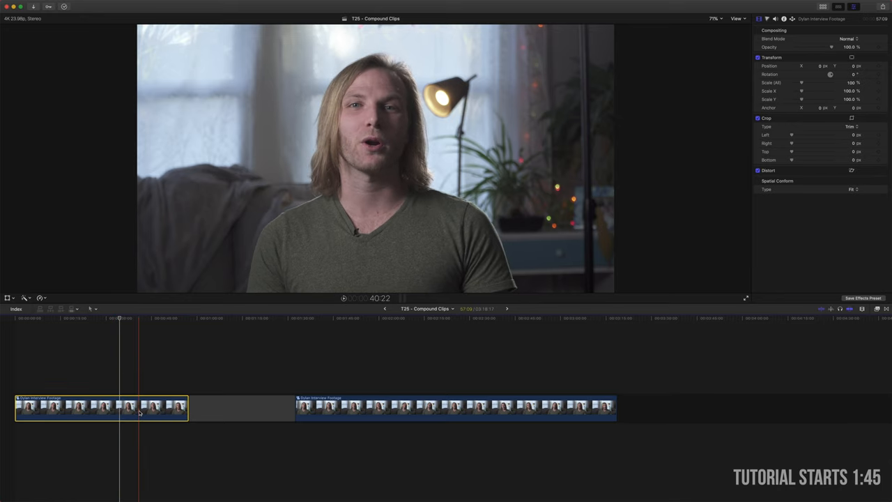
Add a Color Wheels grade giving the first clip a reddish, cool-highlighted look and copy the clip.
key(cmd+6)
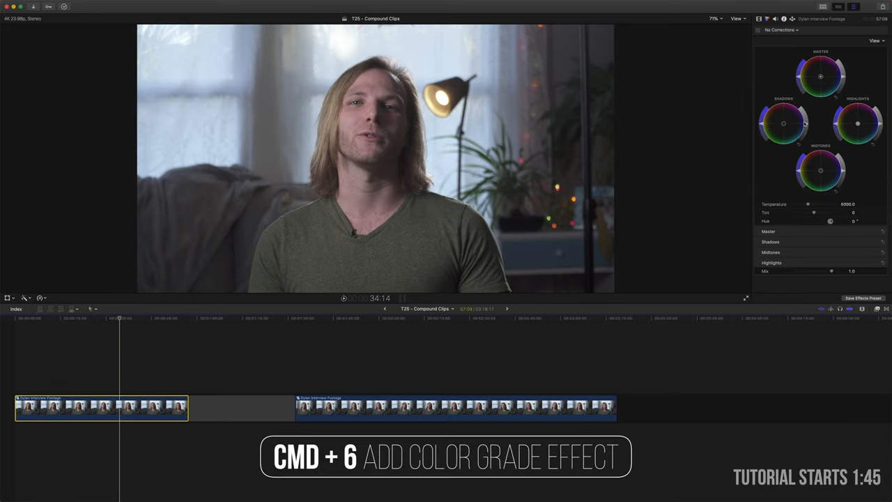
key(cmd+6)
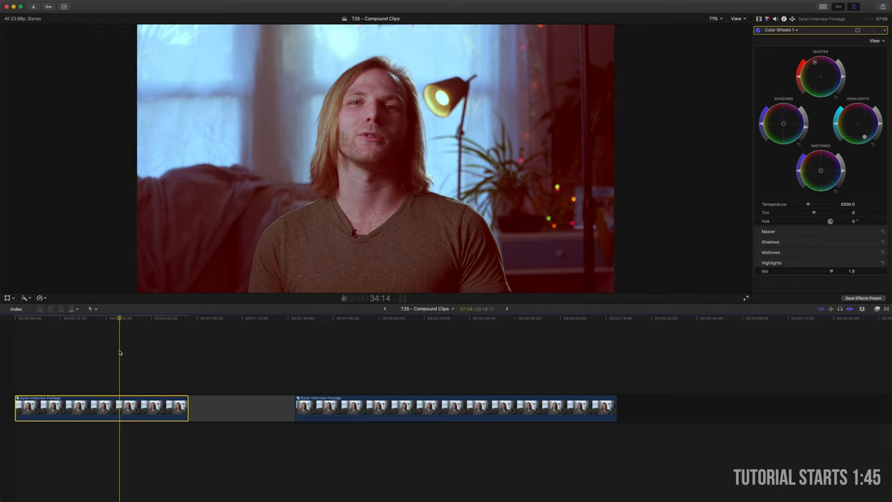
key(cmd+c)
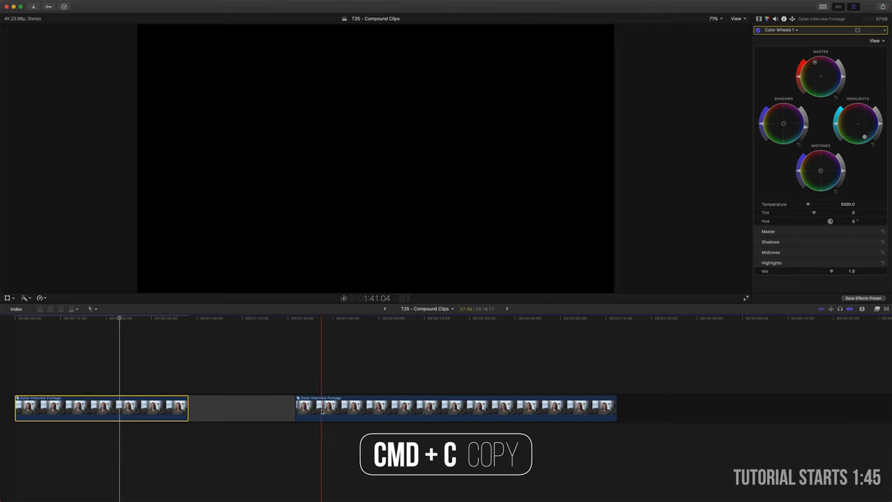
Paste the Color Wheels 1 attribute onto the second interview clip.
key(cmd+shift+v)
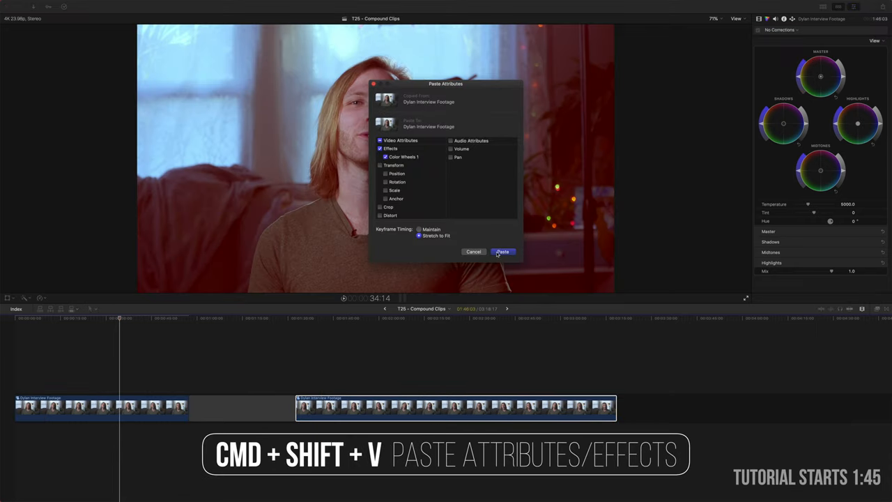
click(502, 251)
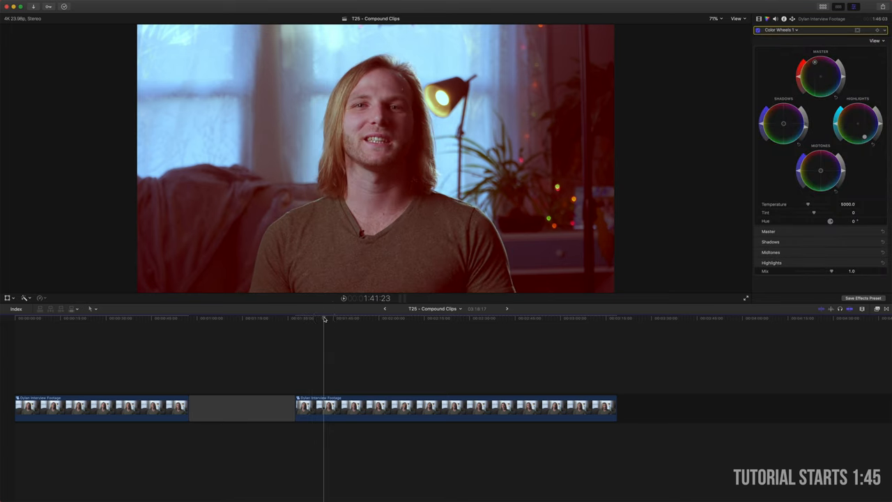
mouse_move(330, 346)
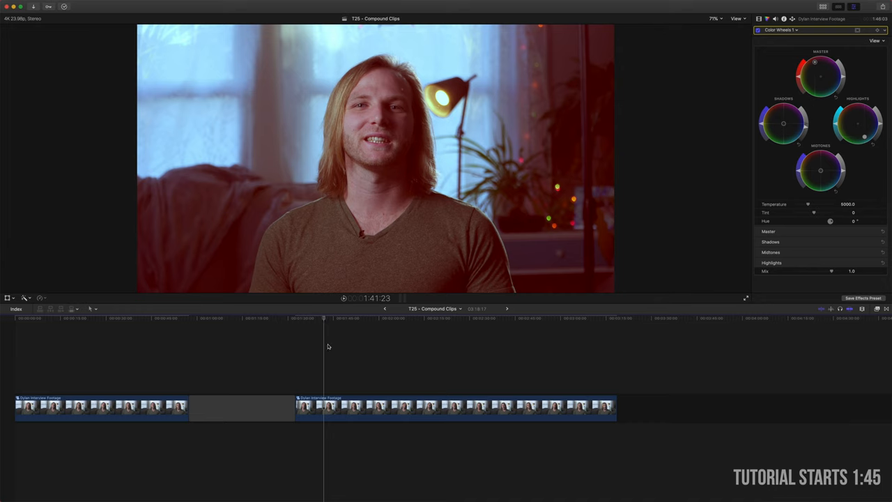
mouse_move(568, 109)
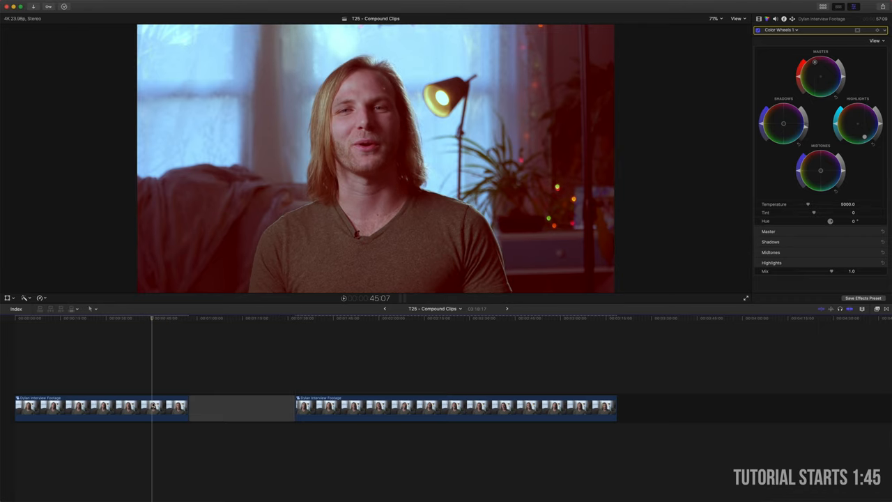
Paste the Transform Scale attribute onto the second interview clip.
click(101, 407)
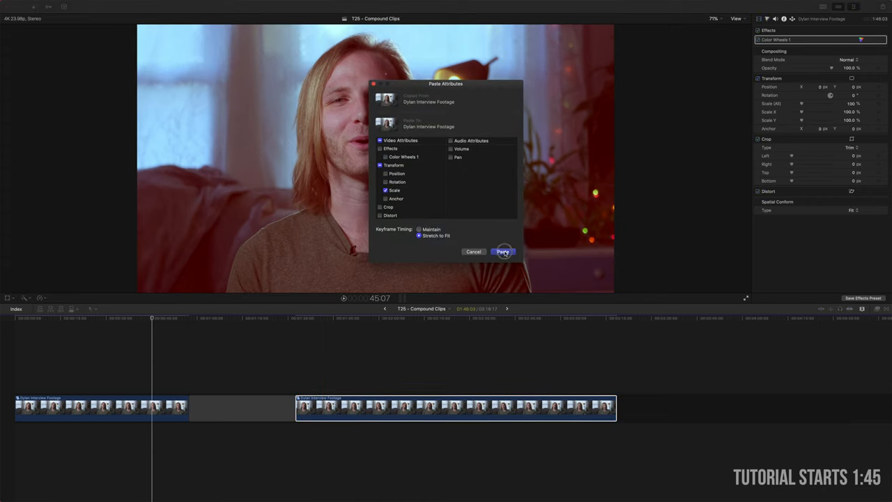
click(502, 251)
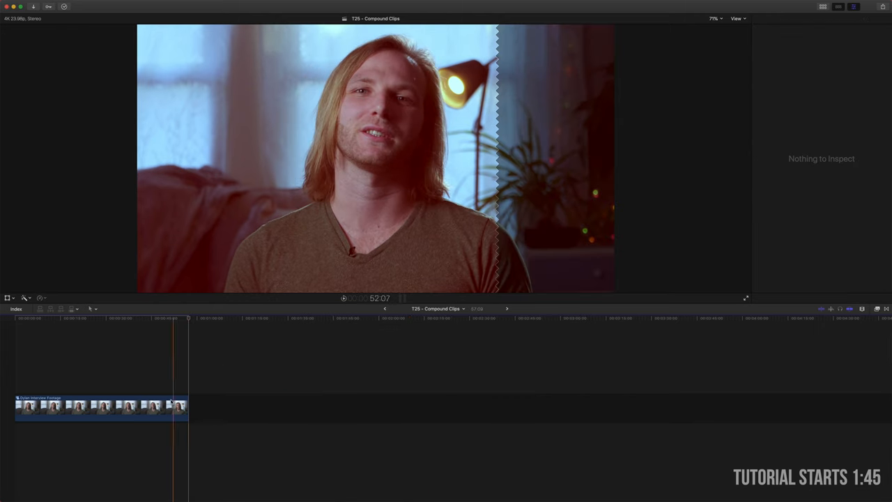
Remove the Color Wheels and Transform attributes from the interview clip.
key(cmd+shift+x)
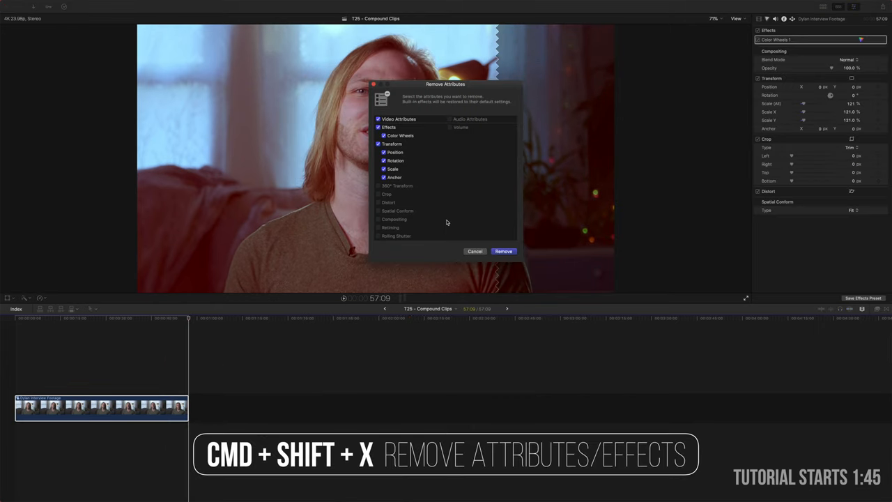
click(503, 251)
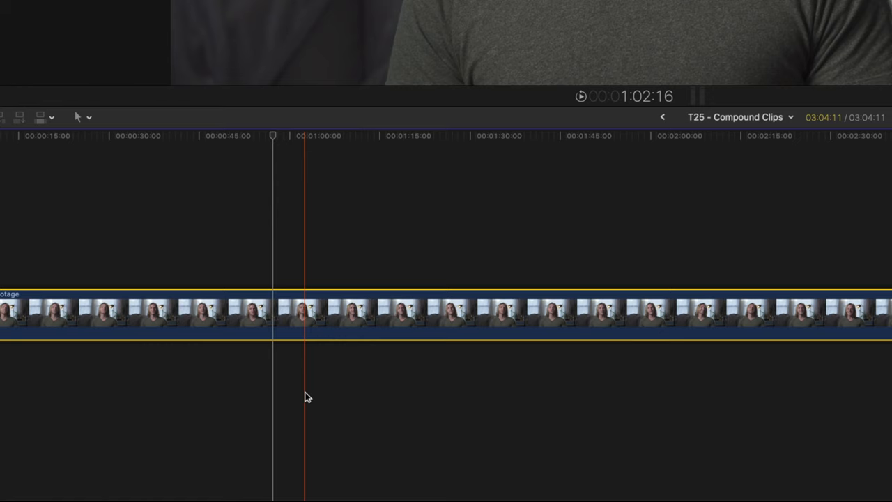
Create a named compound clip from the interview footage.
right_click(310, 314)
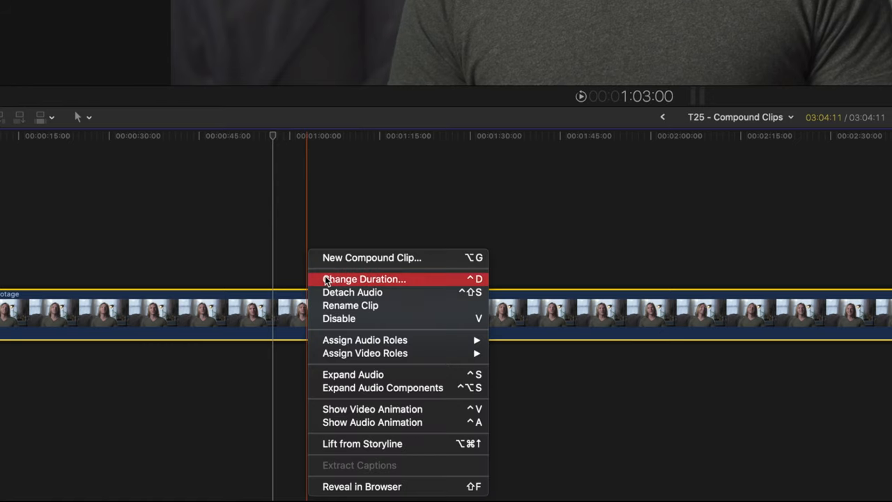
mouse_move(371, 257)
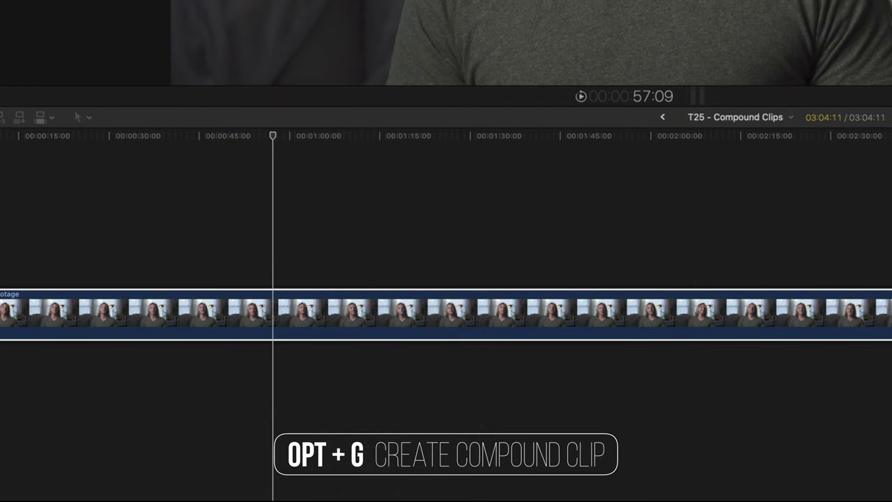
key(opt+g)
text(Dylan Interview Clip)
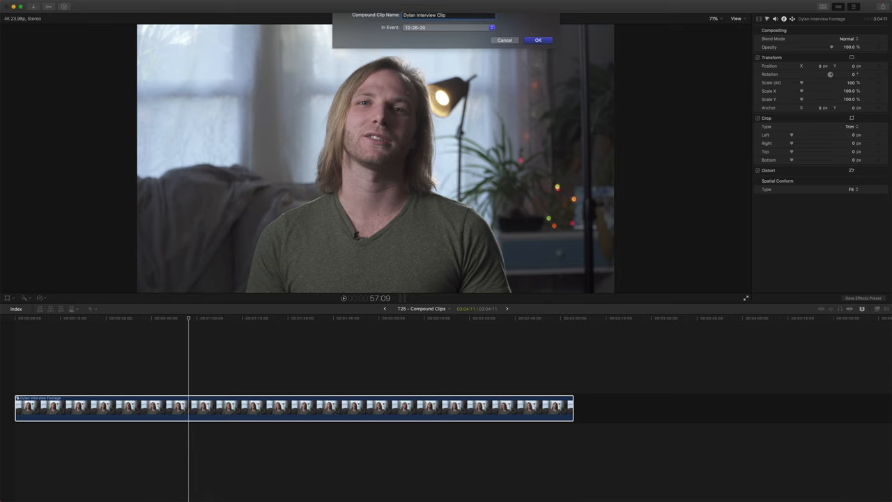
click(538, 39)
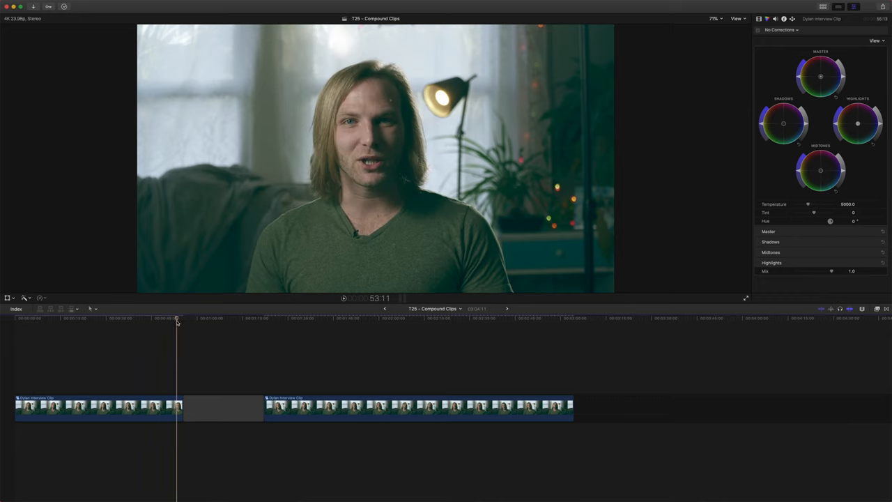
Adjust the compound clip's color wheels toward a cool teal grade shared by both pieces.
click(301, 417)
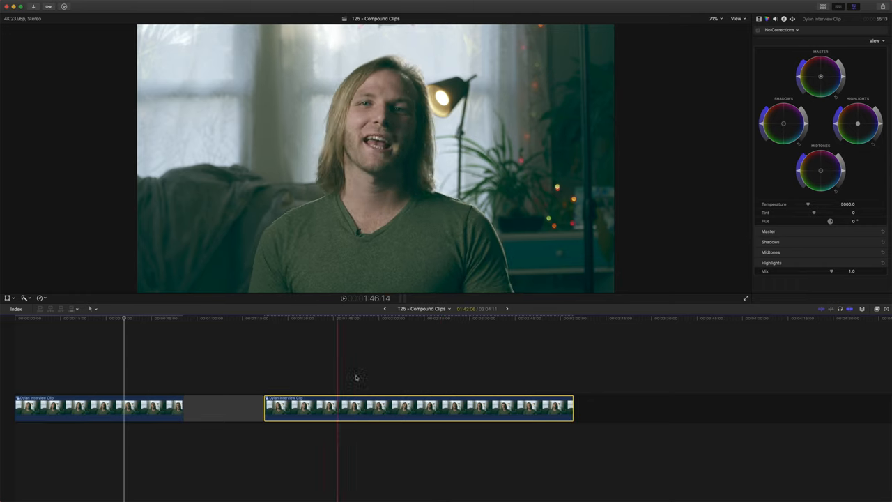
Drag the Transform Scale (All) value to shrink the second clip's framing only.
click(30, 407)
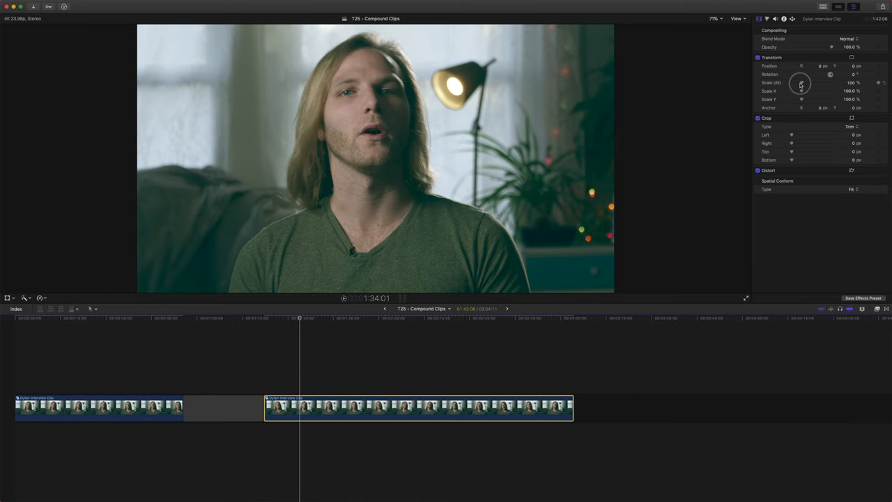
drag(806, 82, 800, 85)
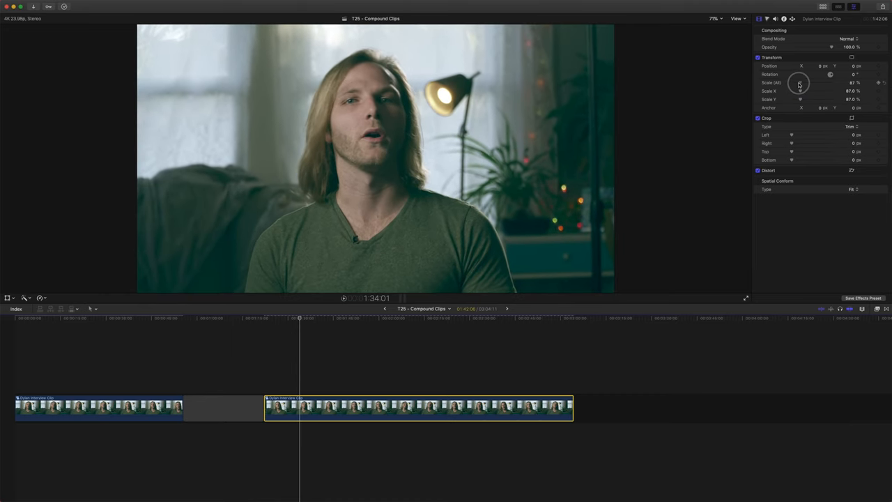